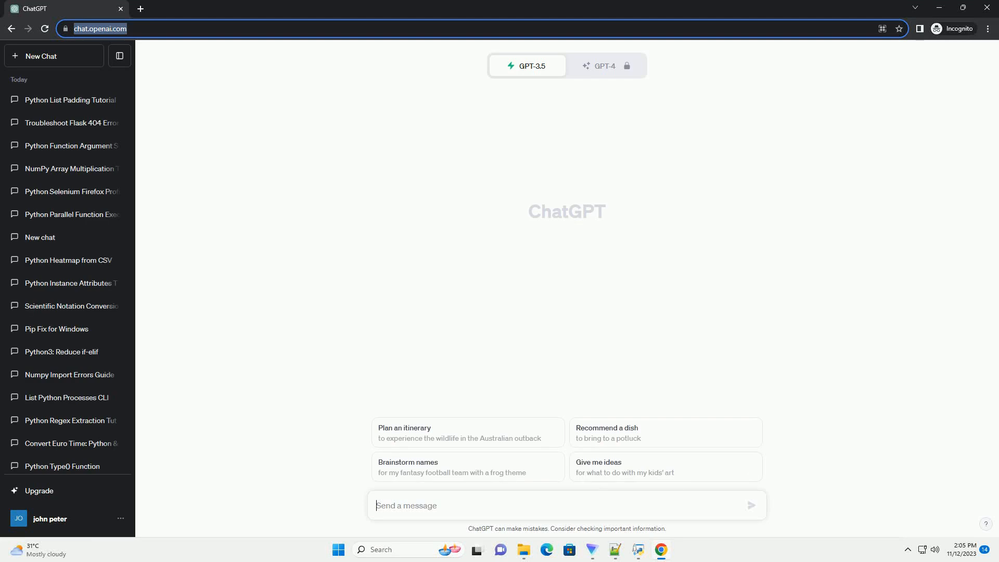
# Ask ChatGPT for an informative tutorial on summing numbers from a space-separated list in Python.
pyautogui.write('write an informative tutorial about Summing numbers from list with spaces in Python with code exa')
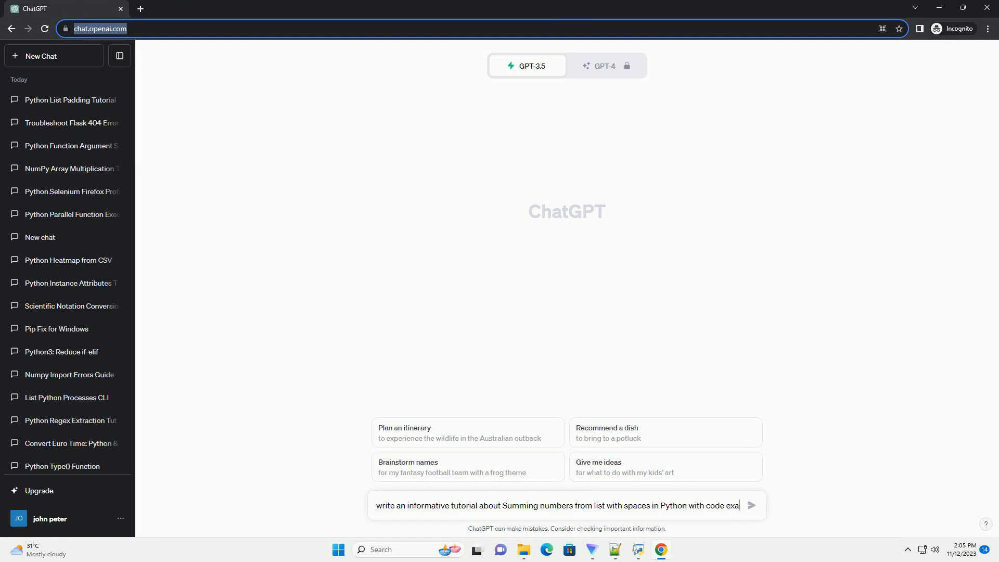
pyautogui.click(750, 505)
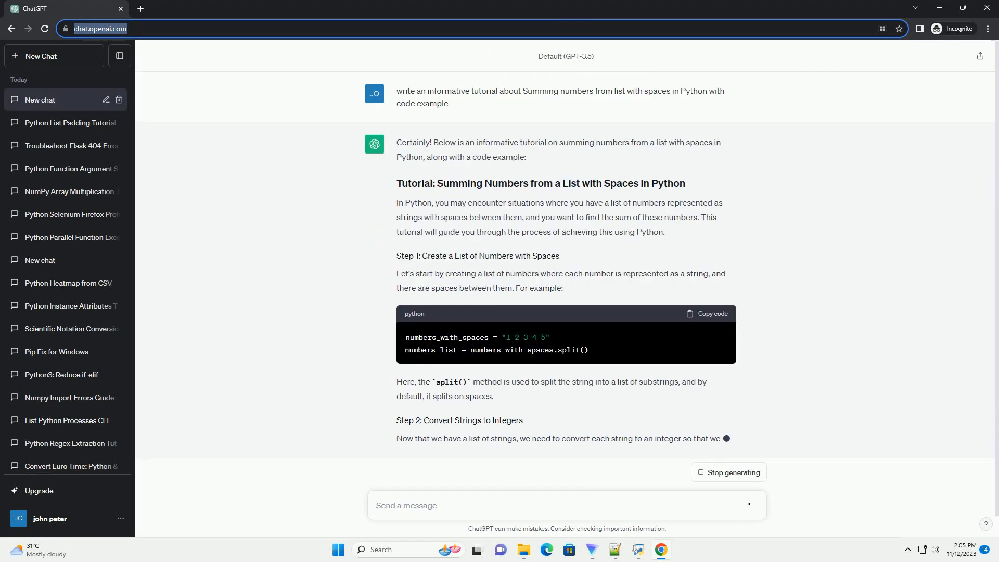
pyautogui.scroll(-3)
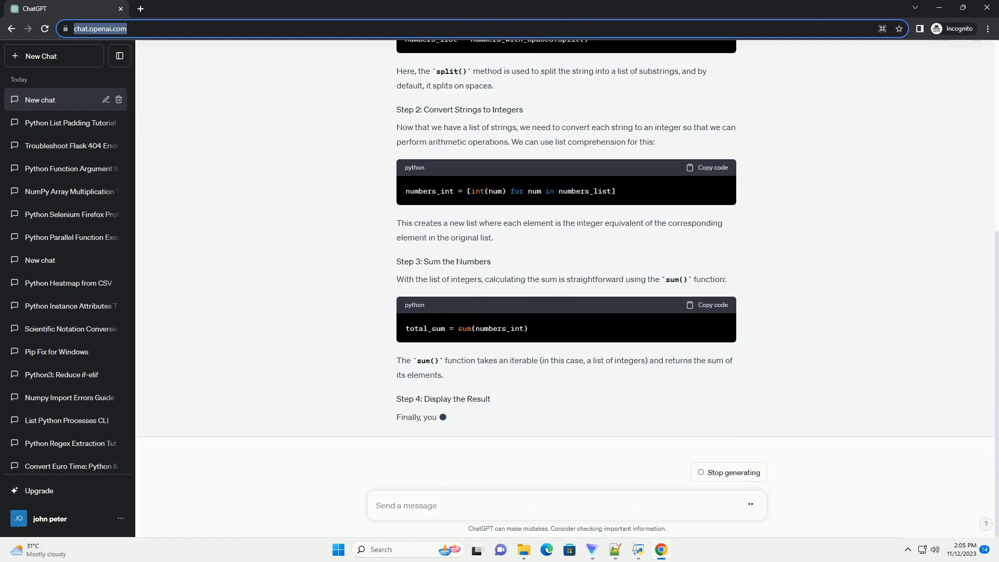